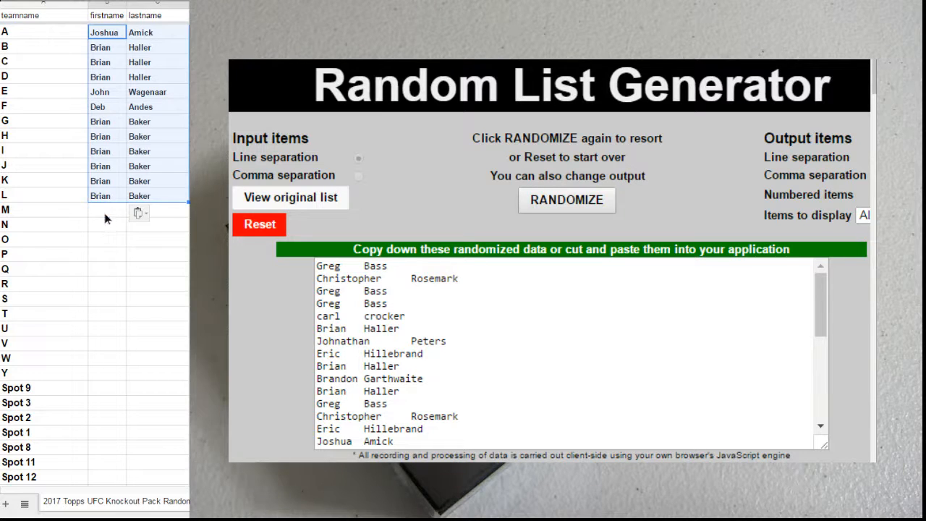
Scroll the sheet down to reveal the first and last names through row Y.
{"action": "scroll", "scroll_direction": "down", "scroll_amount": 3}
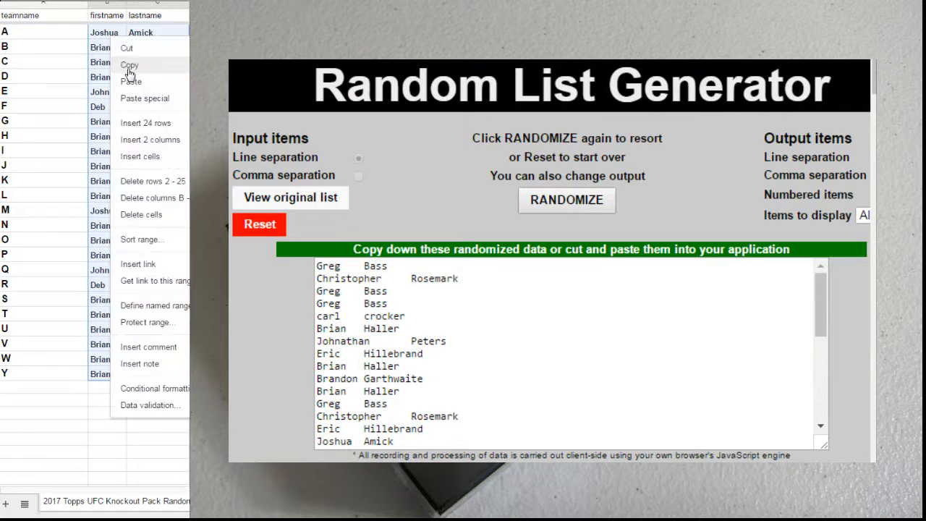
Copy the A–Y first and last names into a new list and randomize it twice.
{"action": "left_click", "coordinate": [259, 224]}
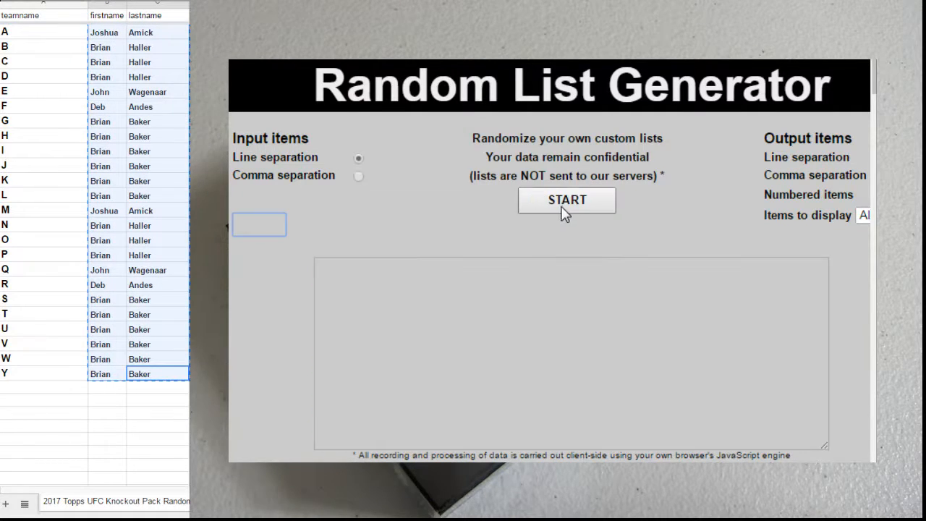
{"action": "left_click", "coordinate": [566, 200]}
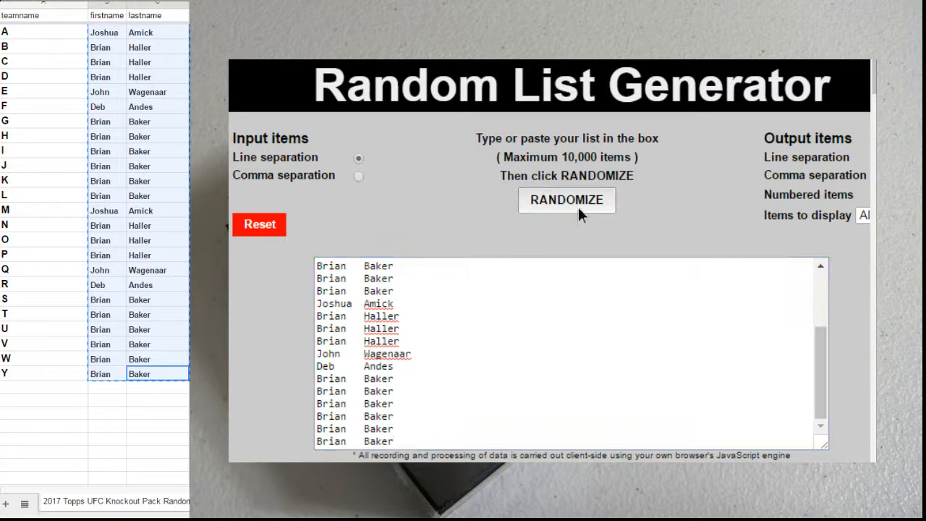
{"action": "left_click", "coordinate": [566, 200]}
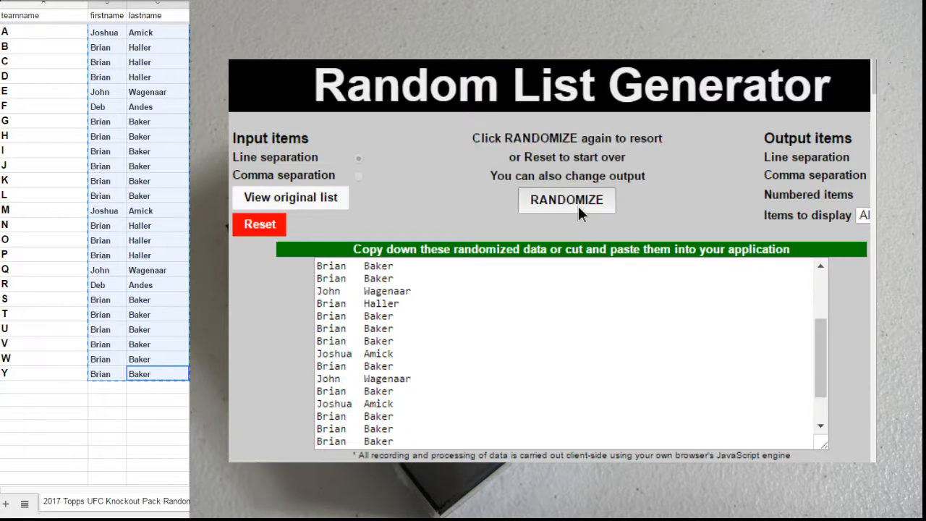
{"action": "left_click", "coordinate": [567, 201]}
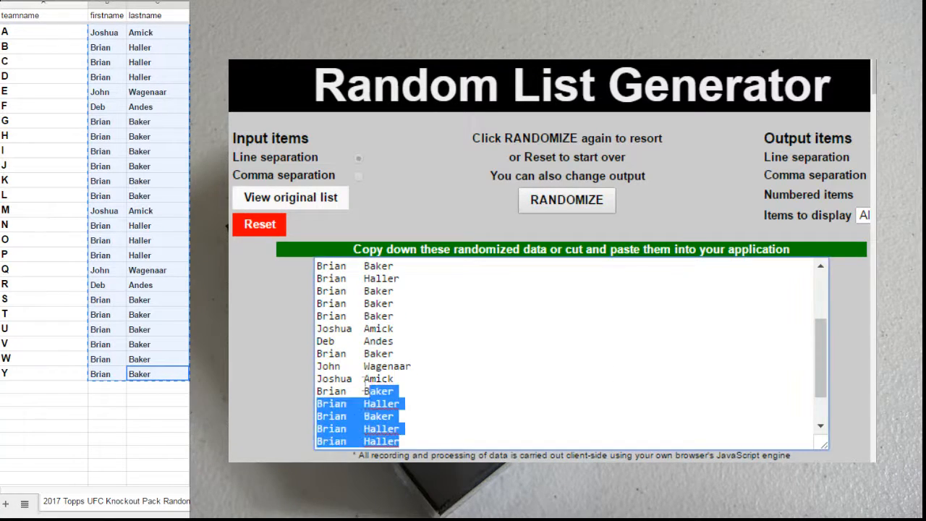